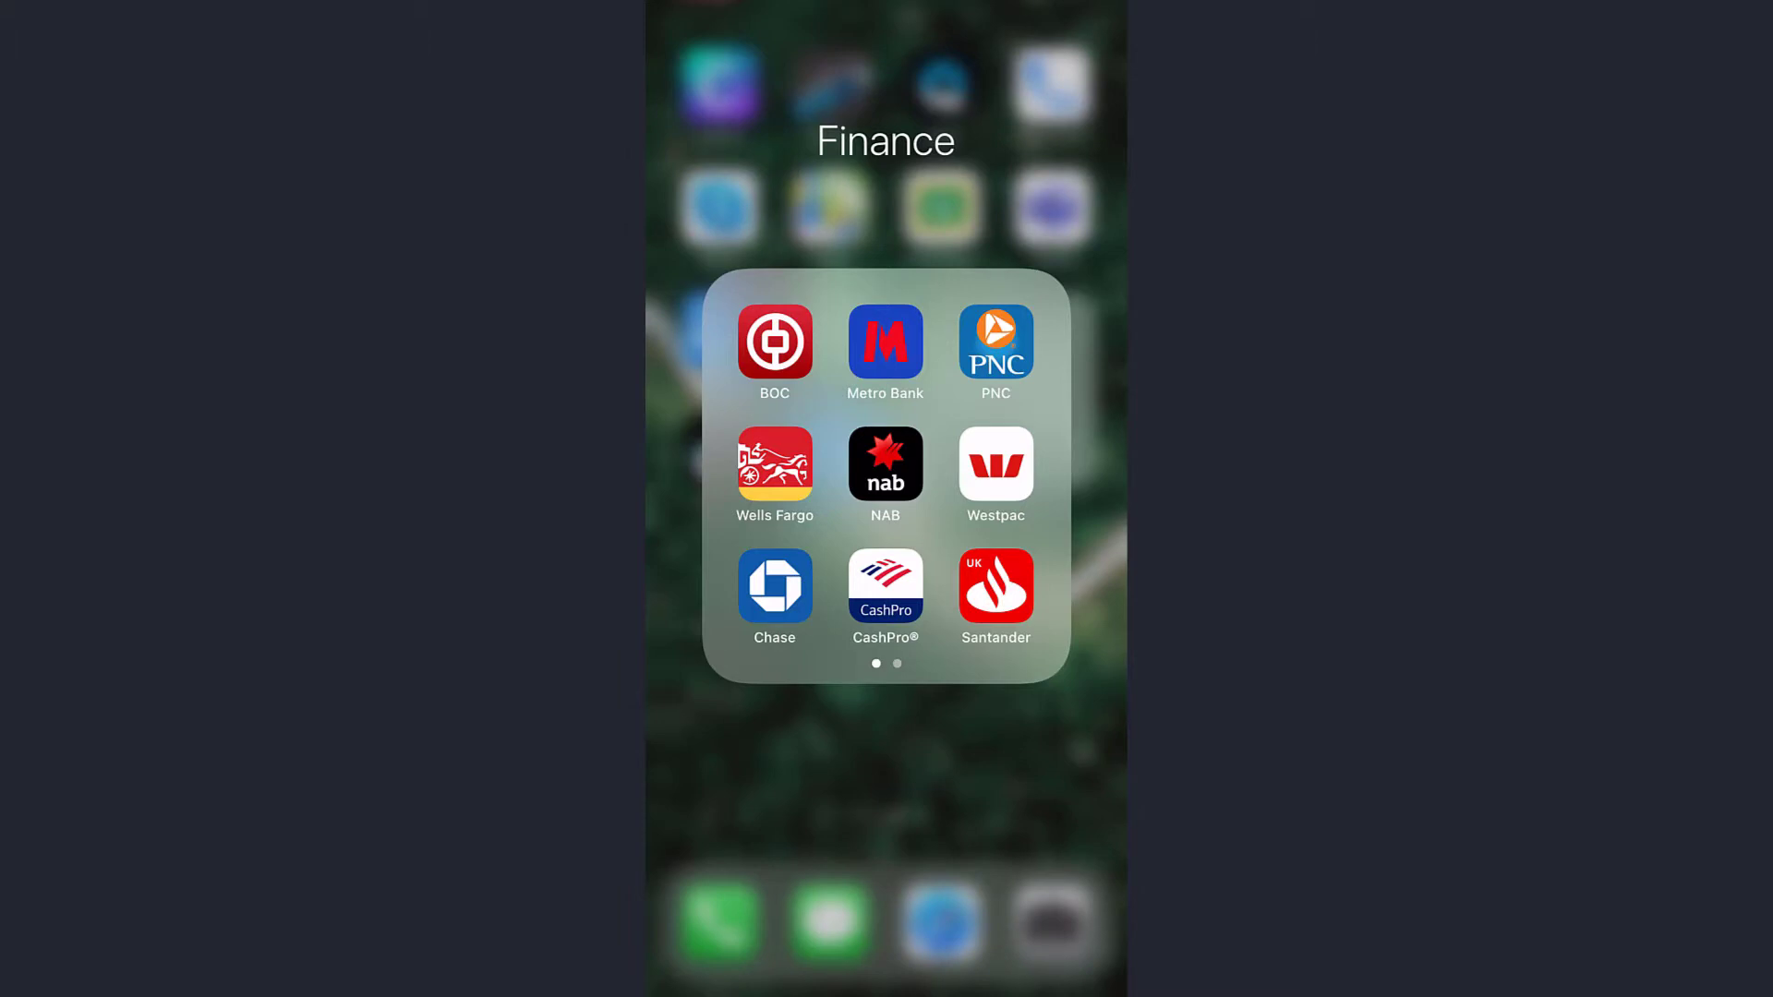
Launch the NAB app from the Finance folder to reach its welcome screen
left_click(886, 463)
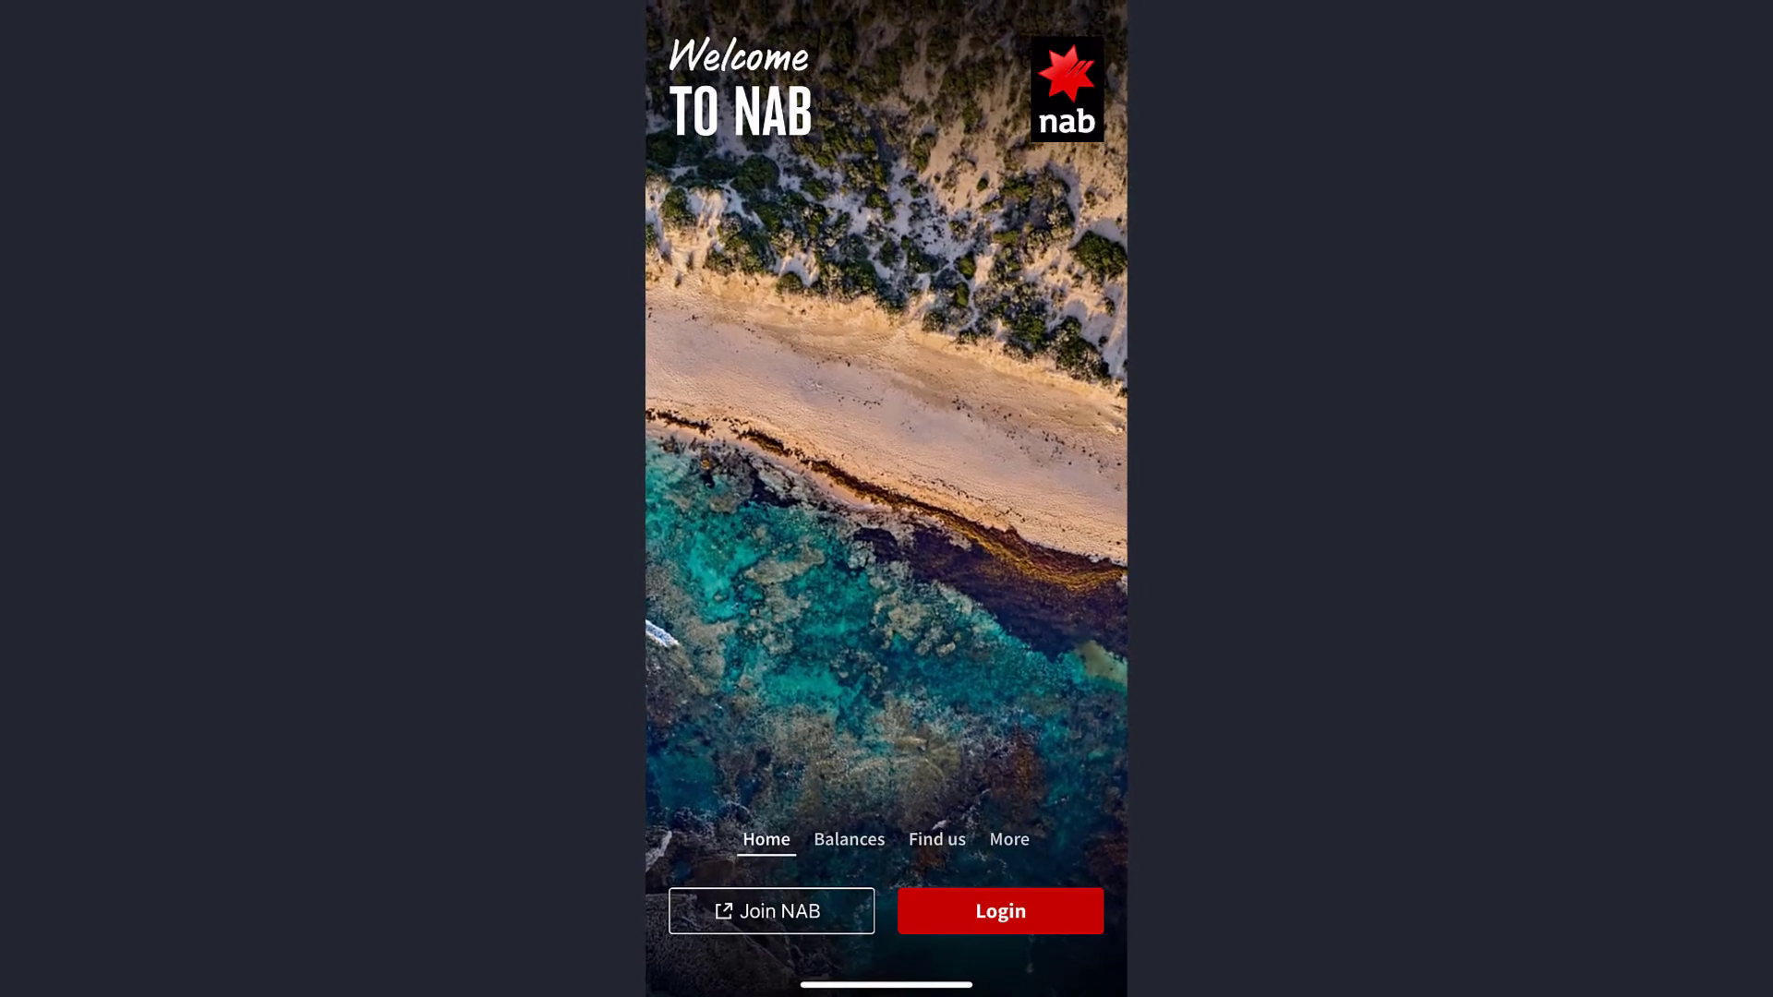
Open the login screen and follow 'Register for Internet Banking' to registration Step 1 of 4
left_click(999, 911)
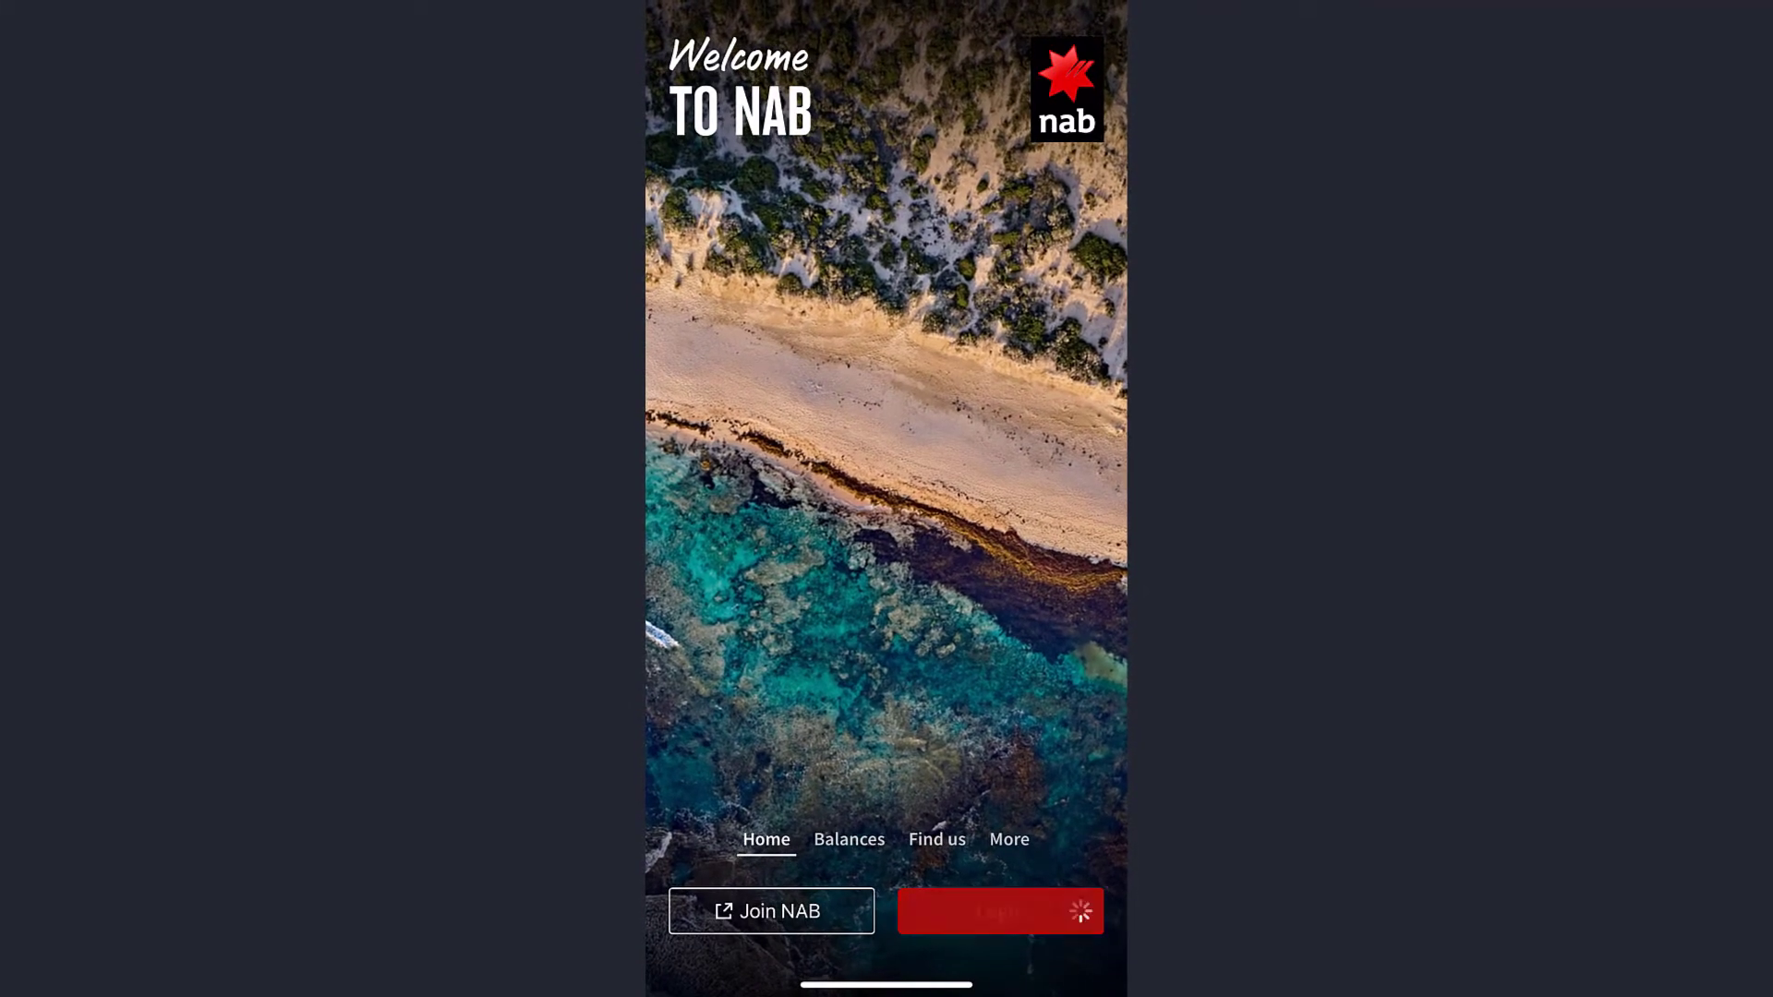
left_click(998, 911)
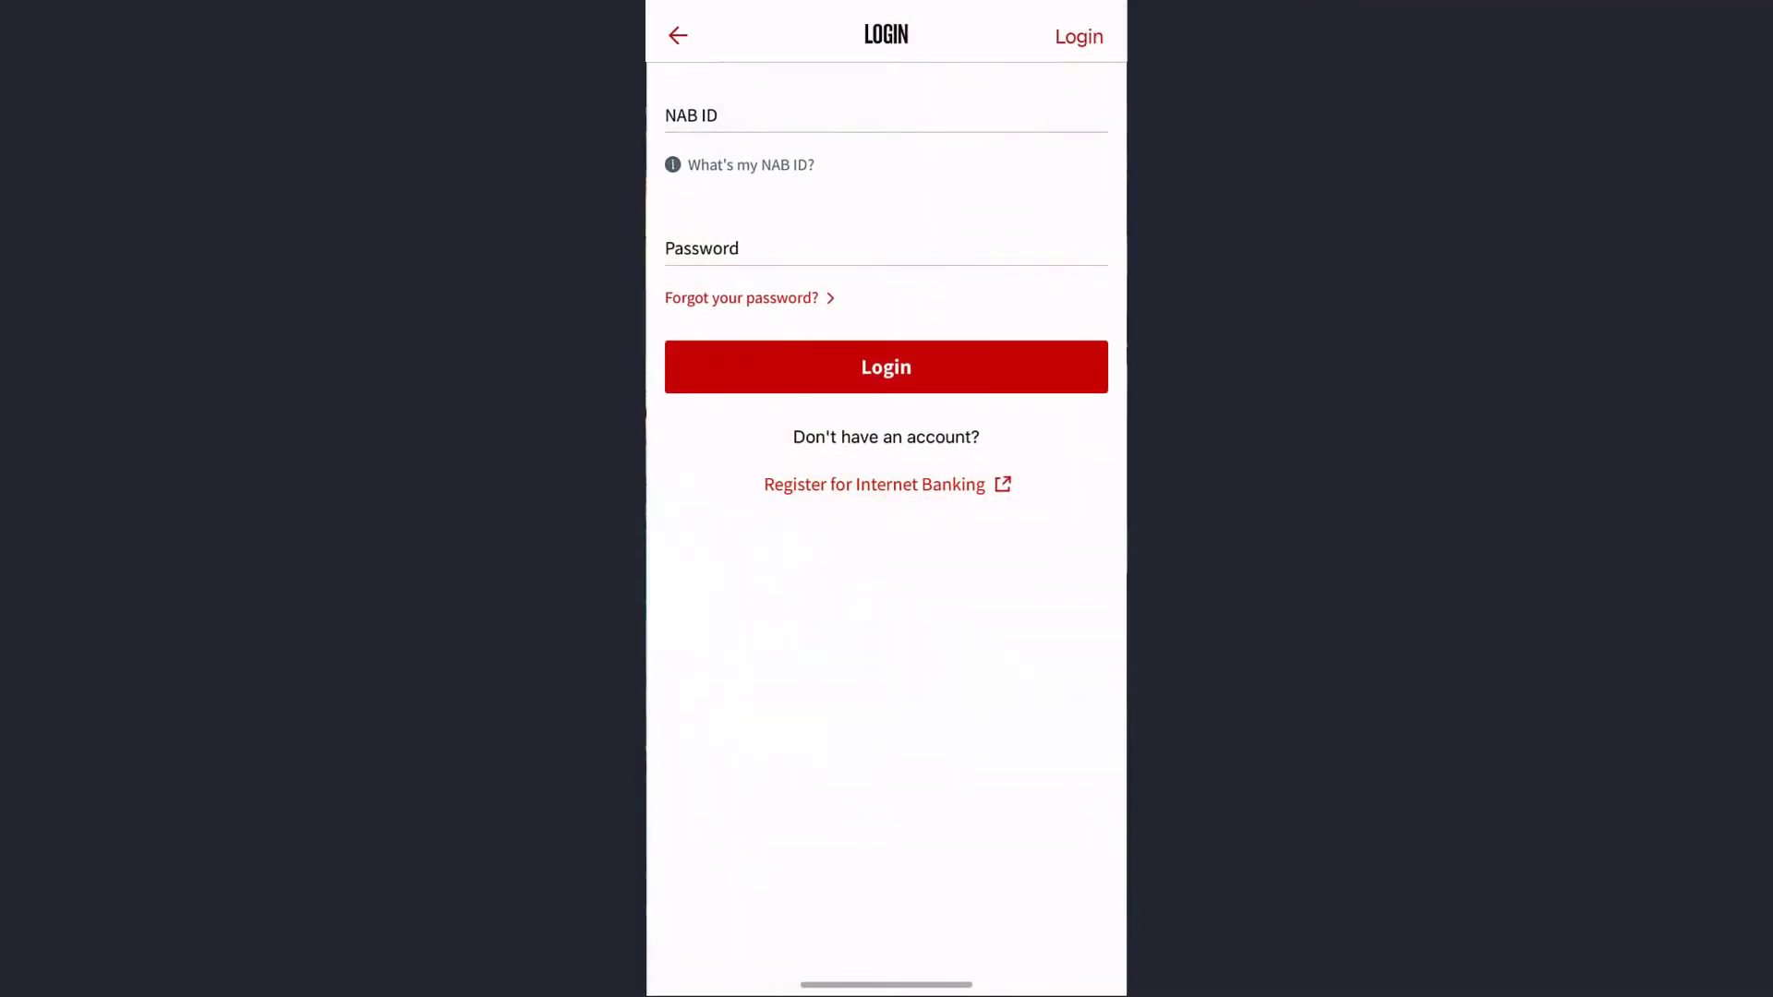
left_click(886, 133)
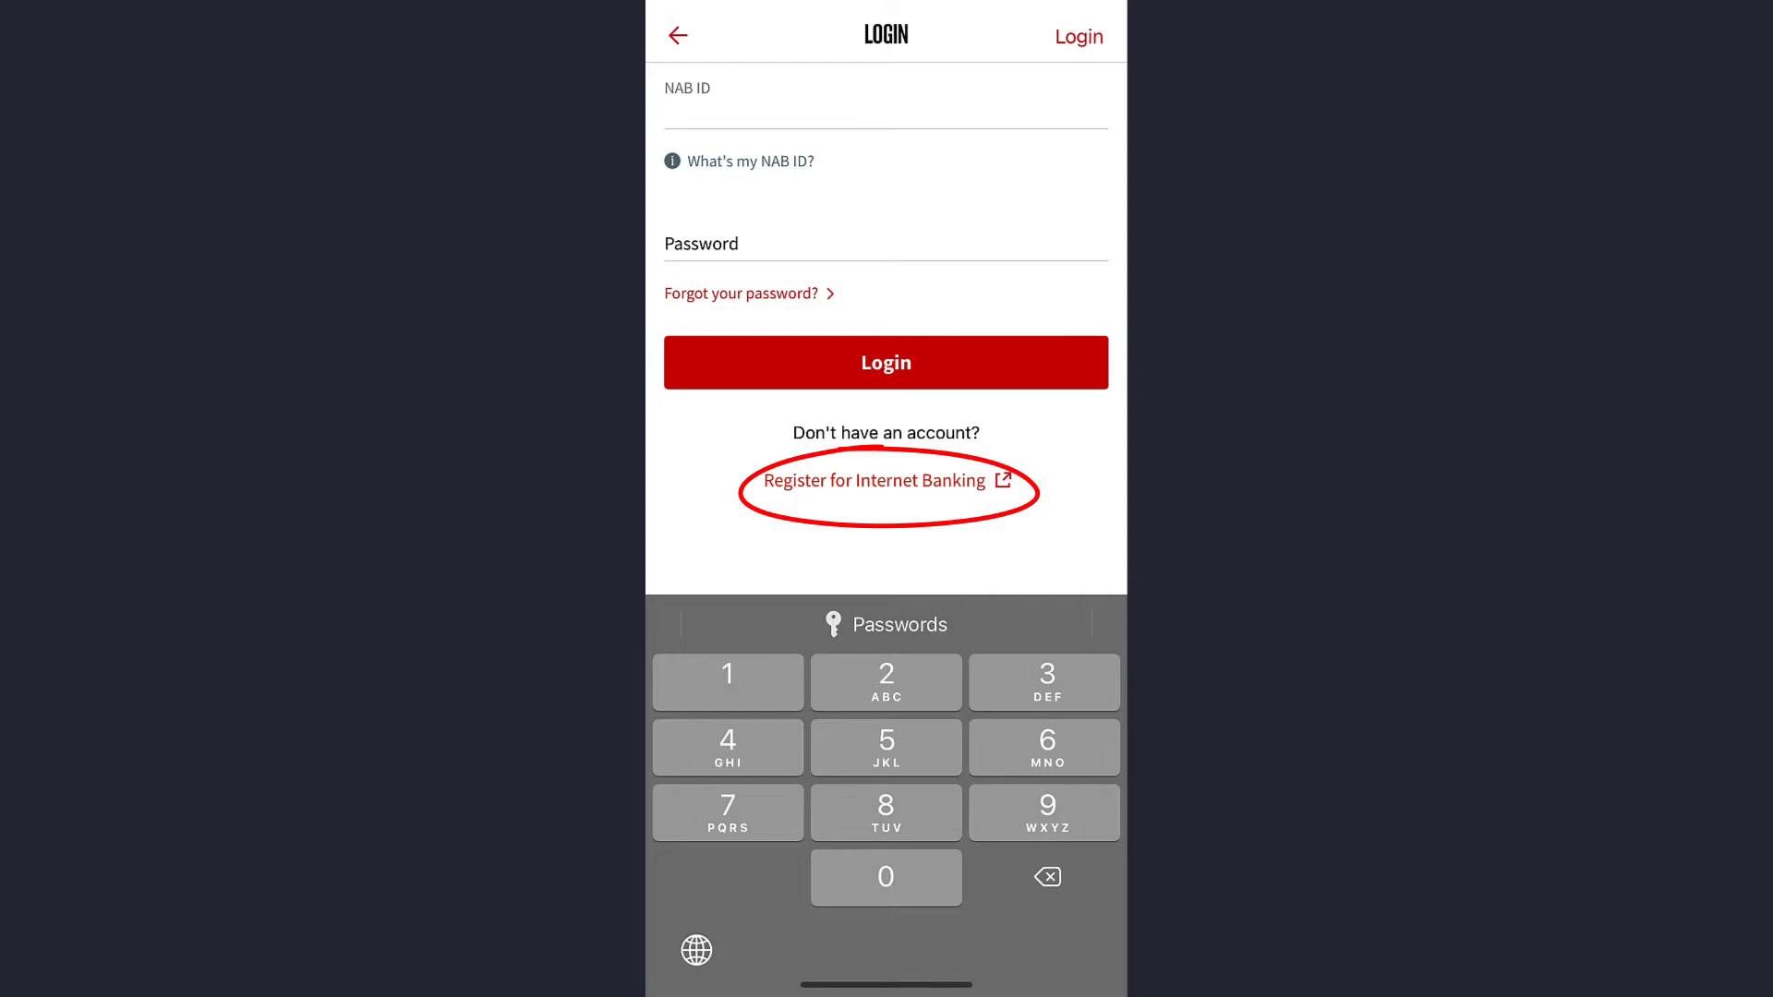
left_click(885, 480)
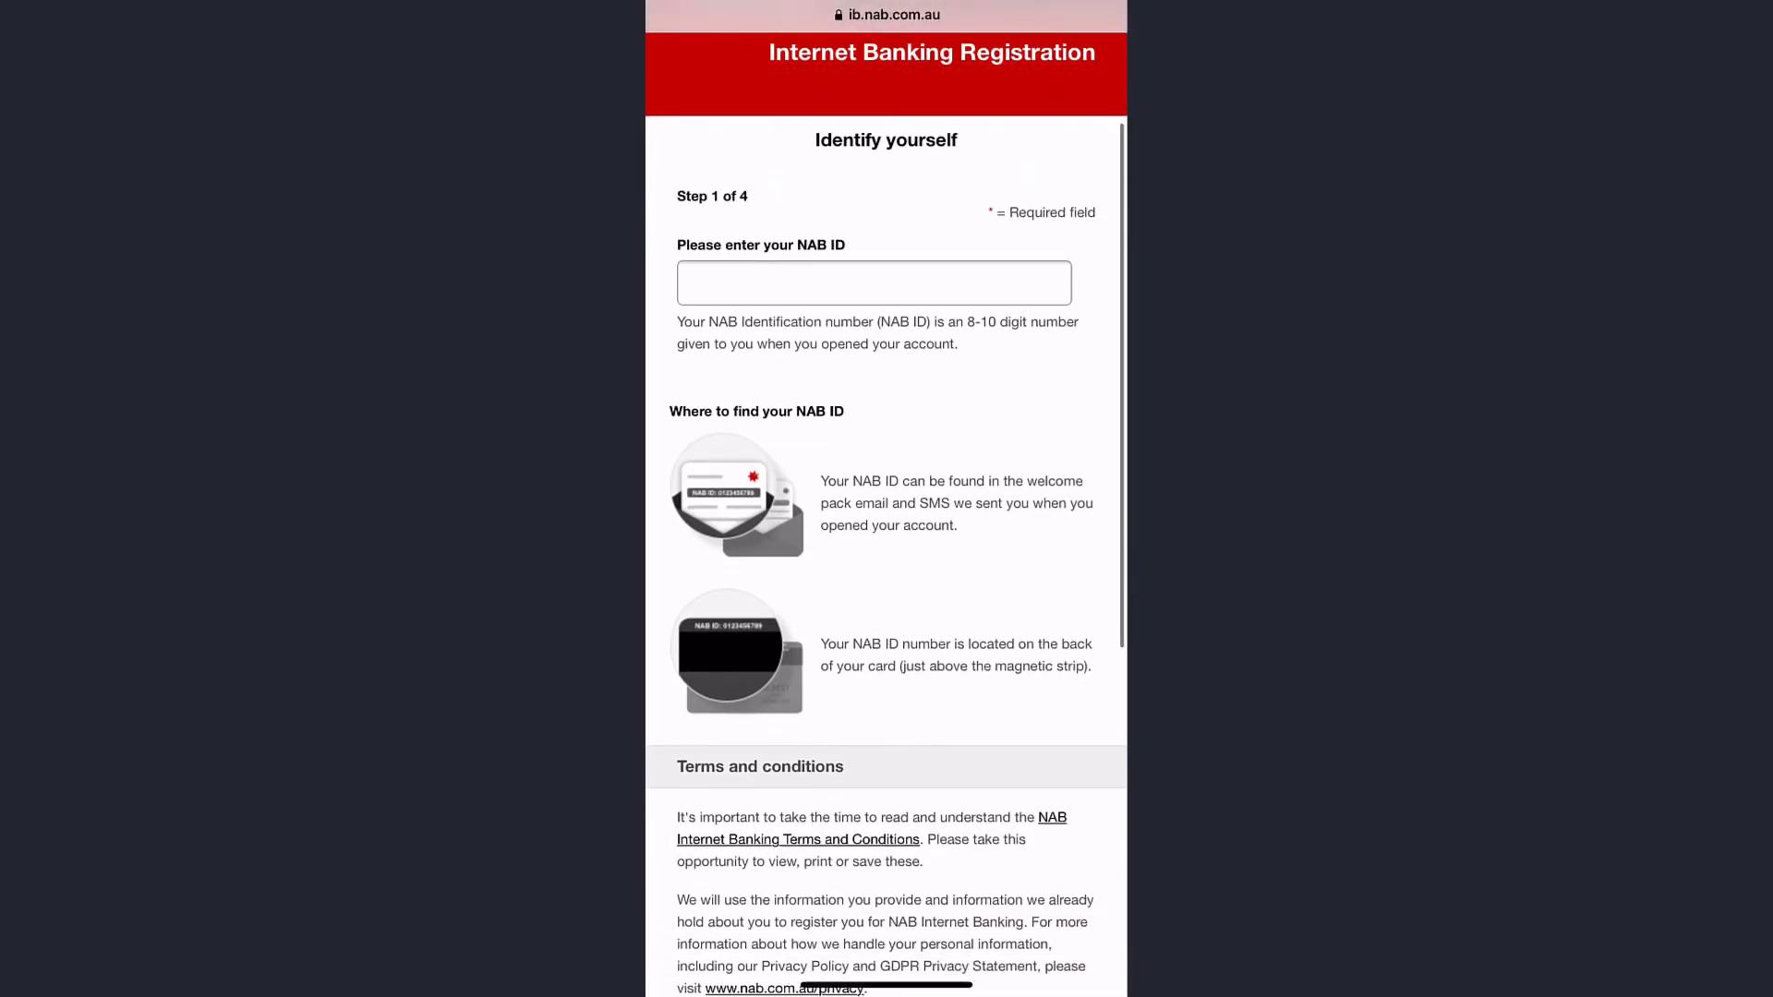
scroll("down", 3)
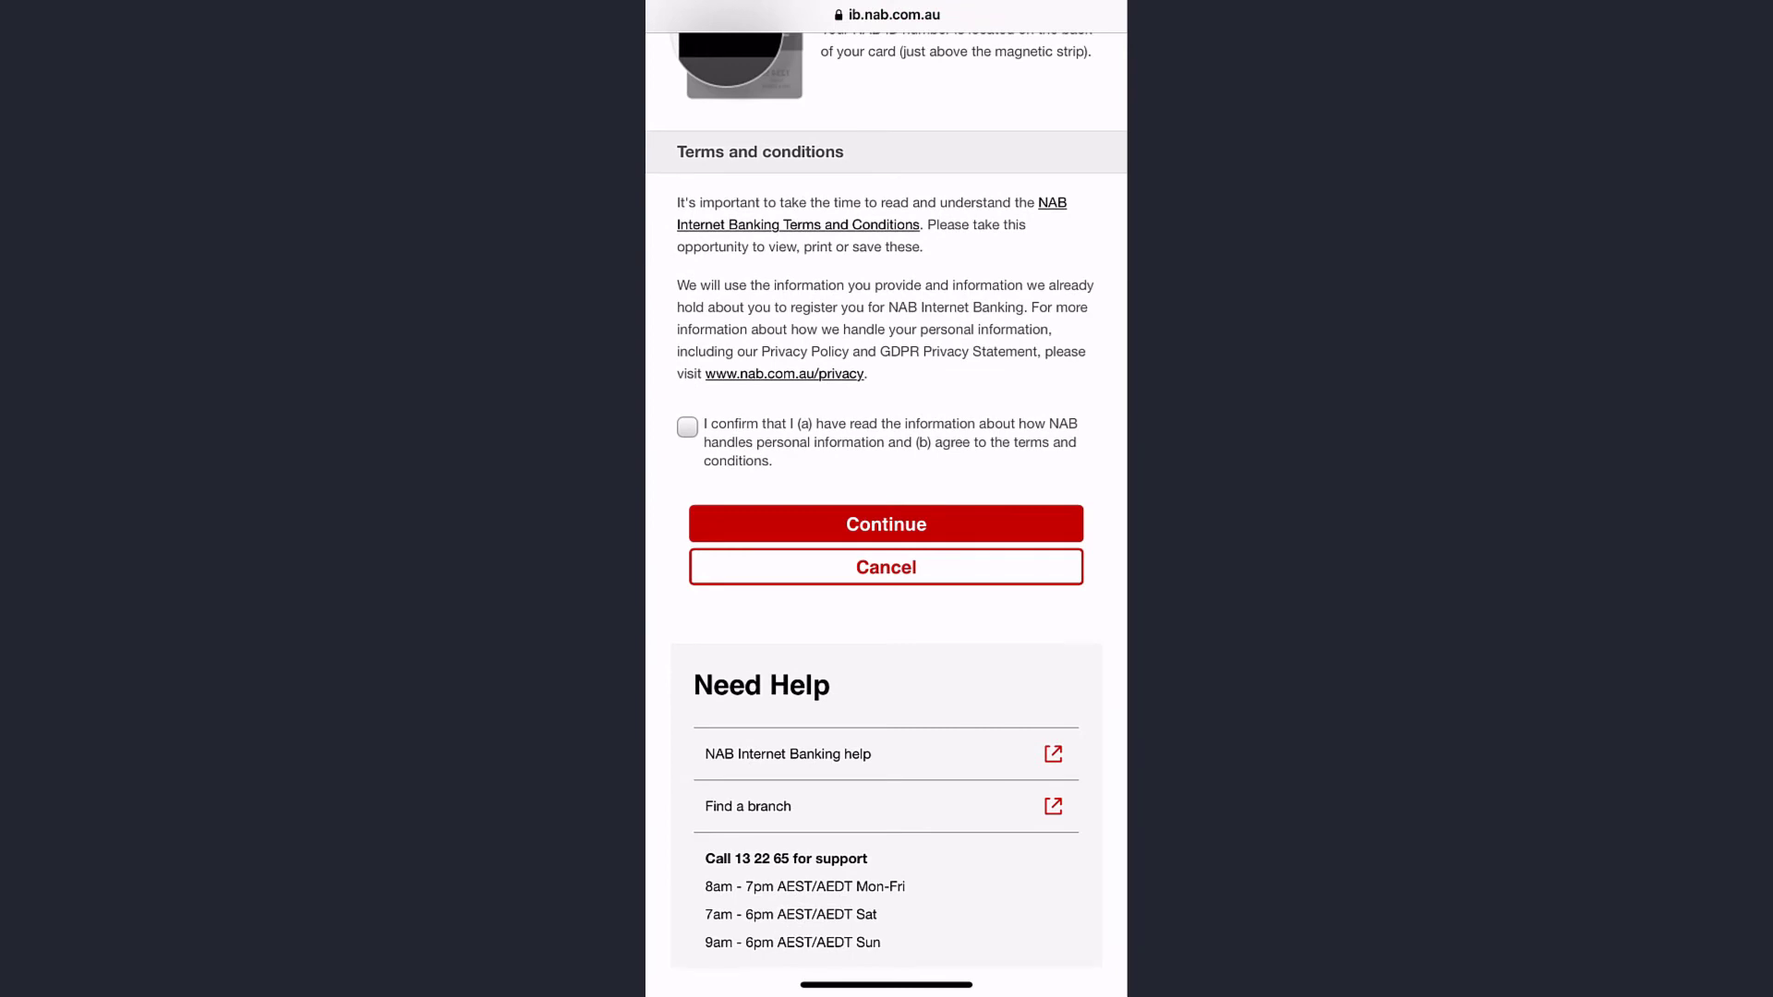
scroll("up", 3)
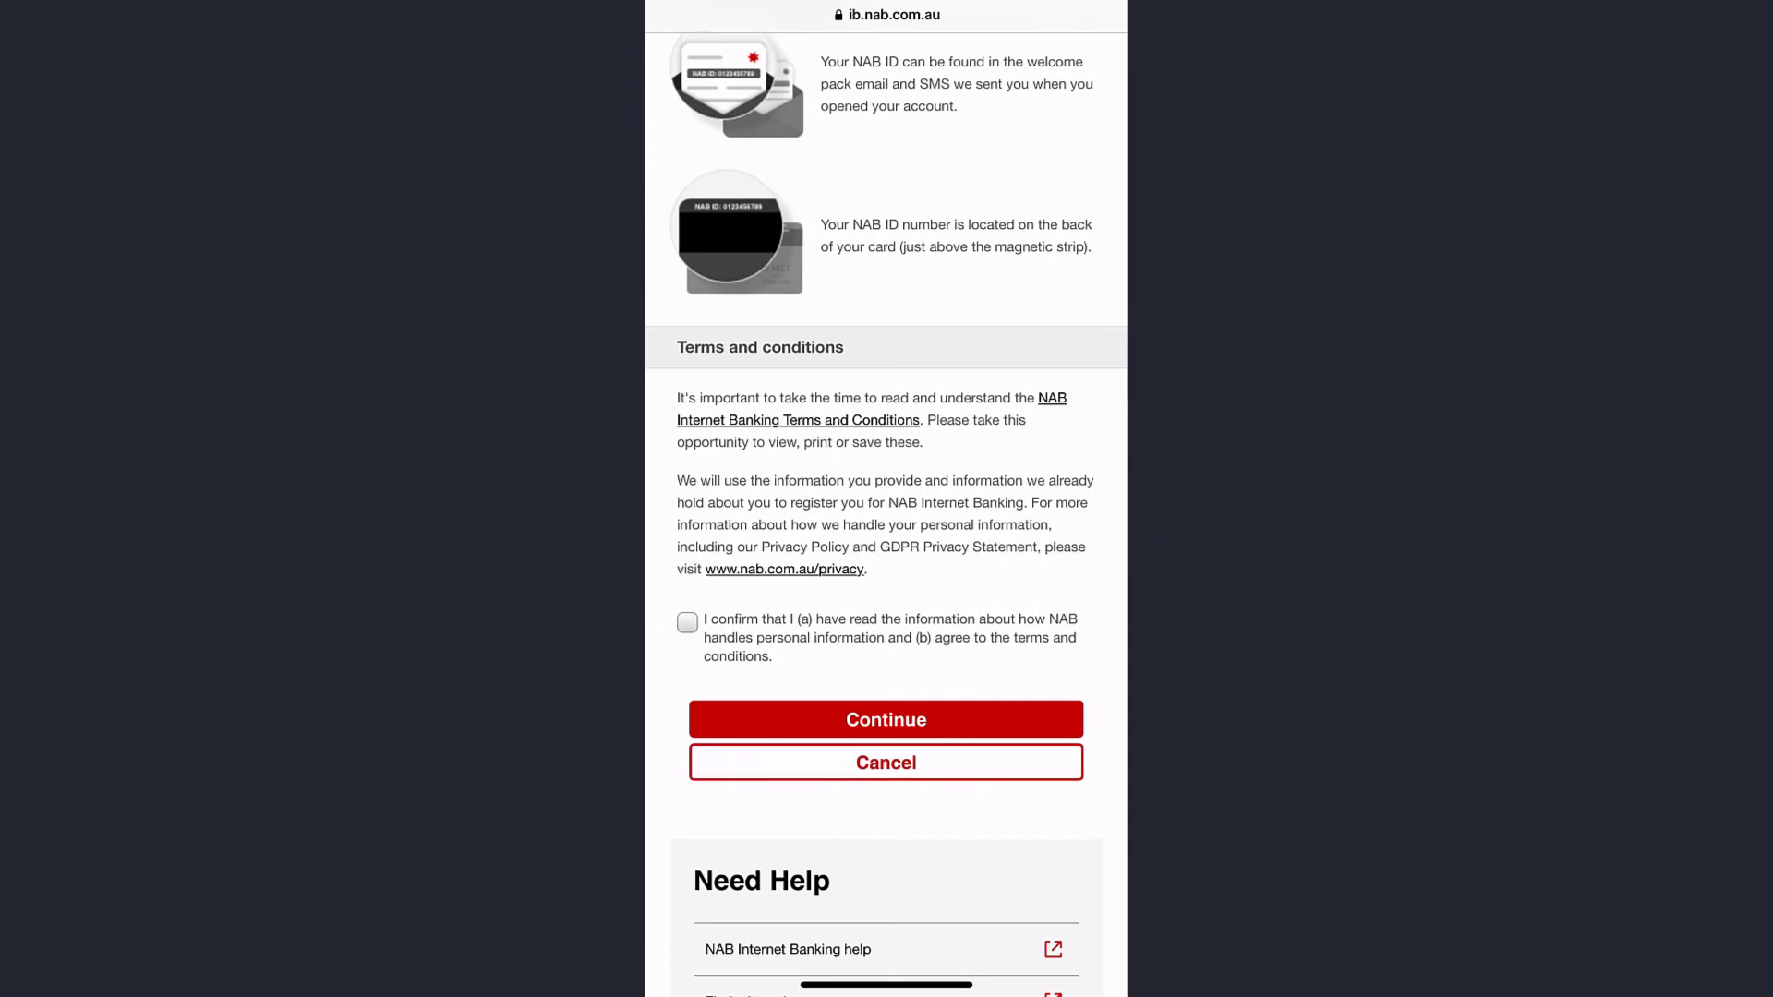
scroll("up", 3)
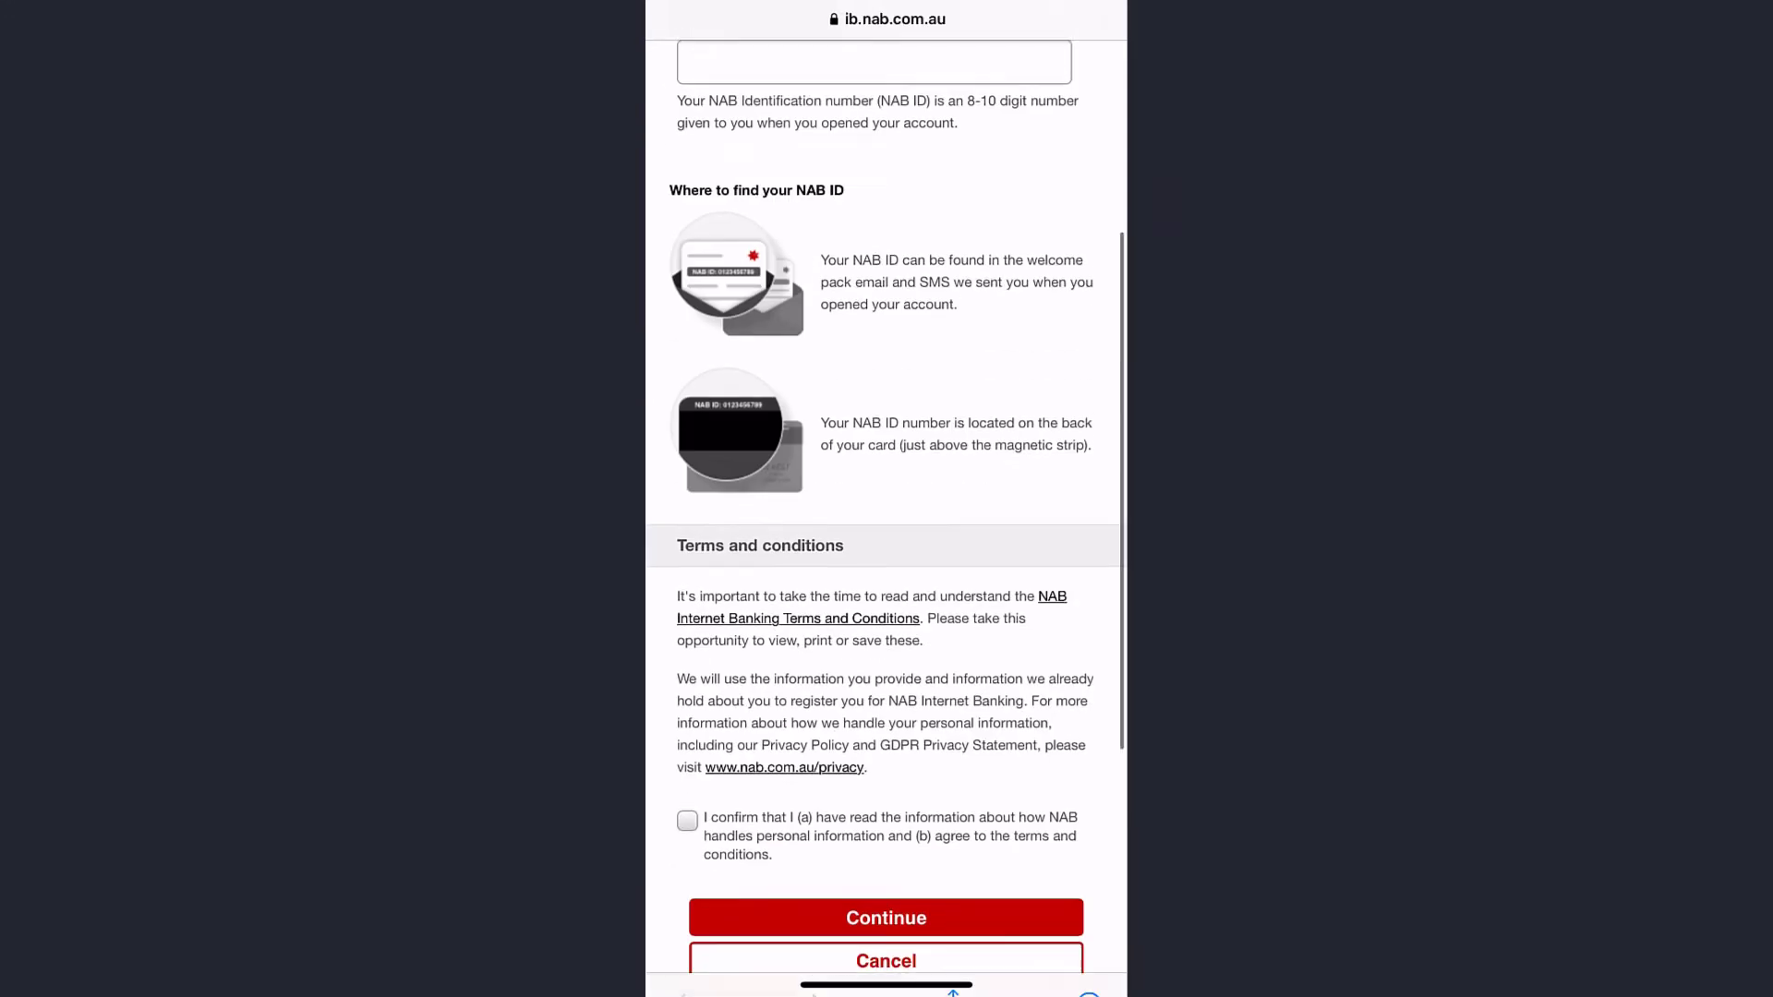
scroll("up", 3)
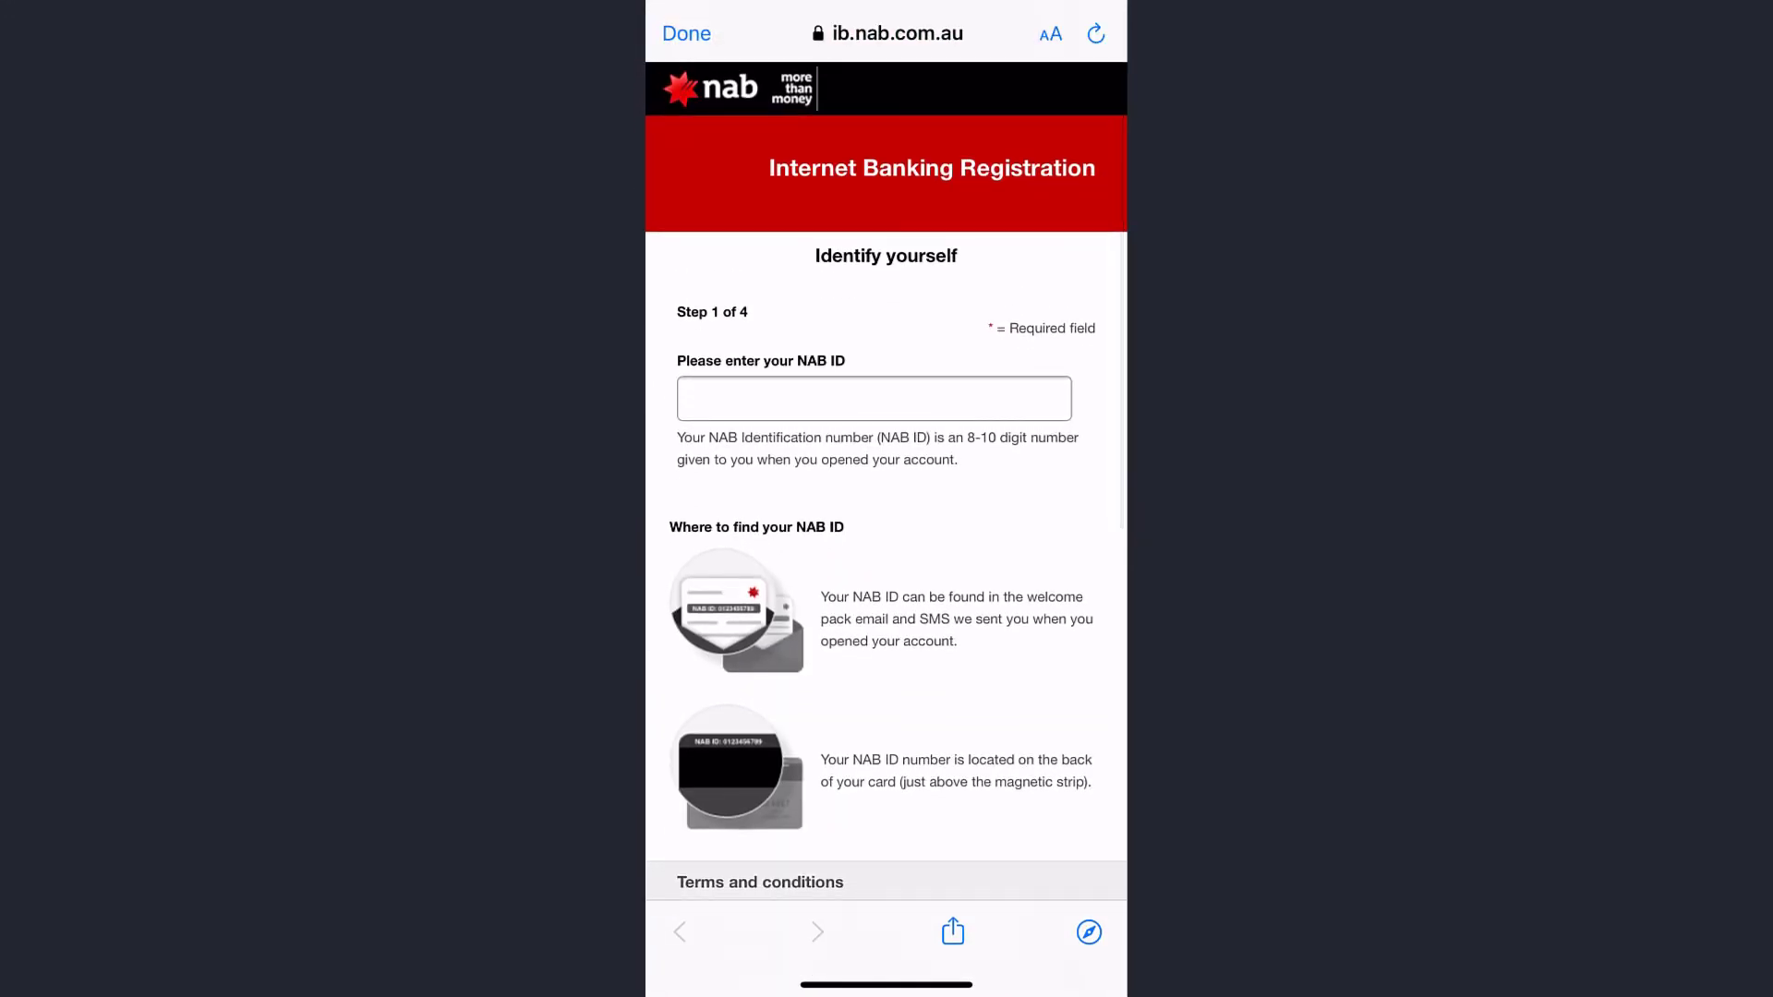